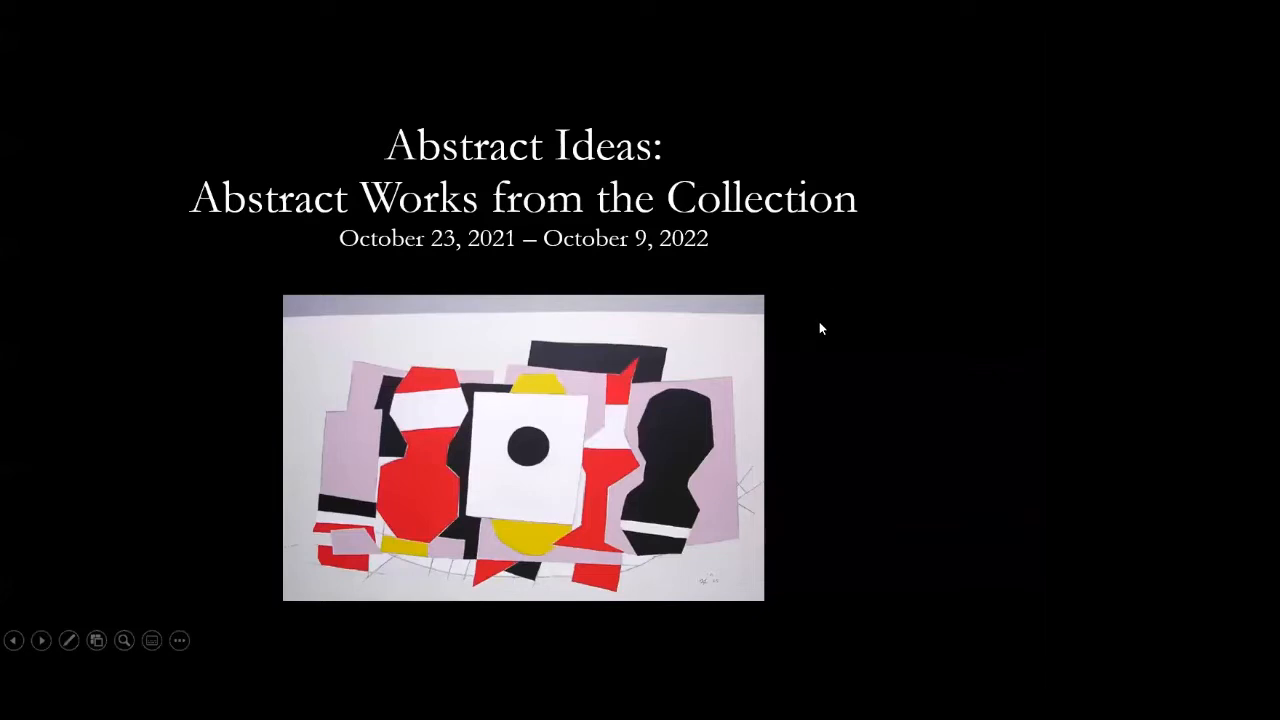
{"action": "mouse_move", "coordinate": [668, 64]}
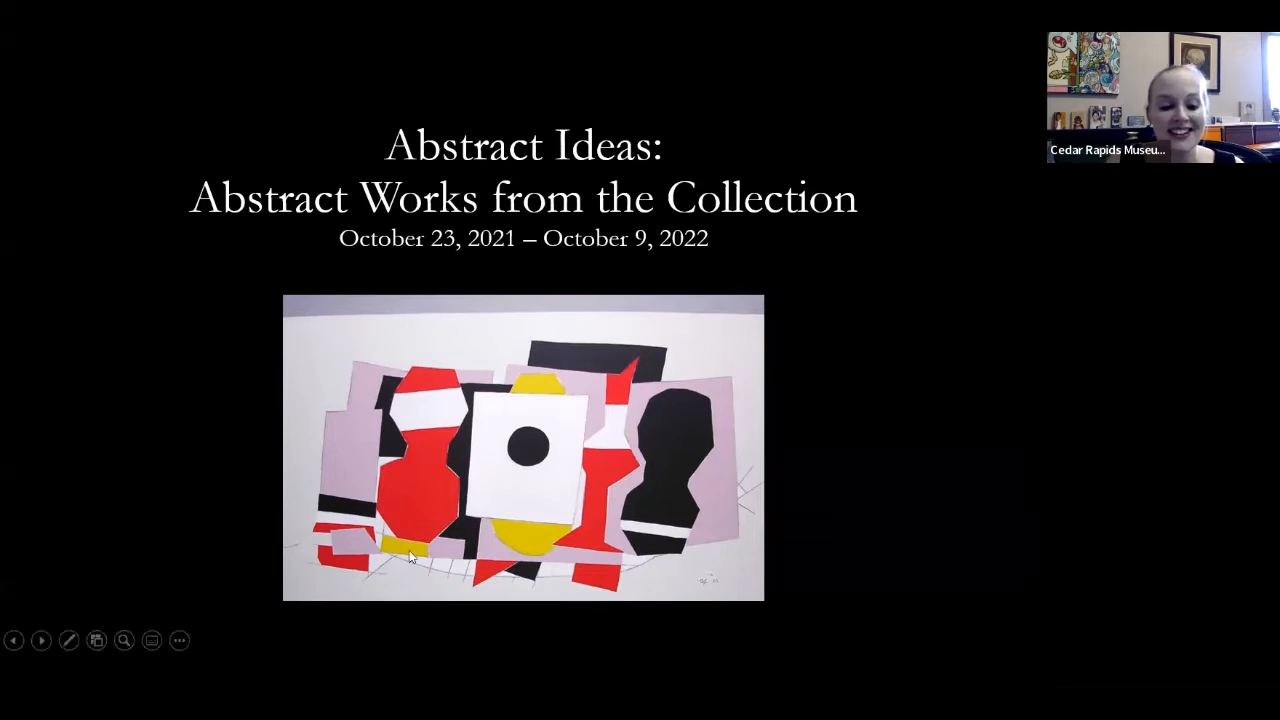
{"action": "mouse_move", "coordinate": [392, 490]}
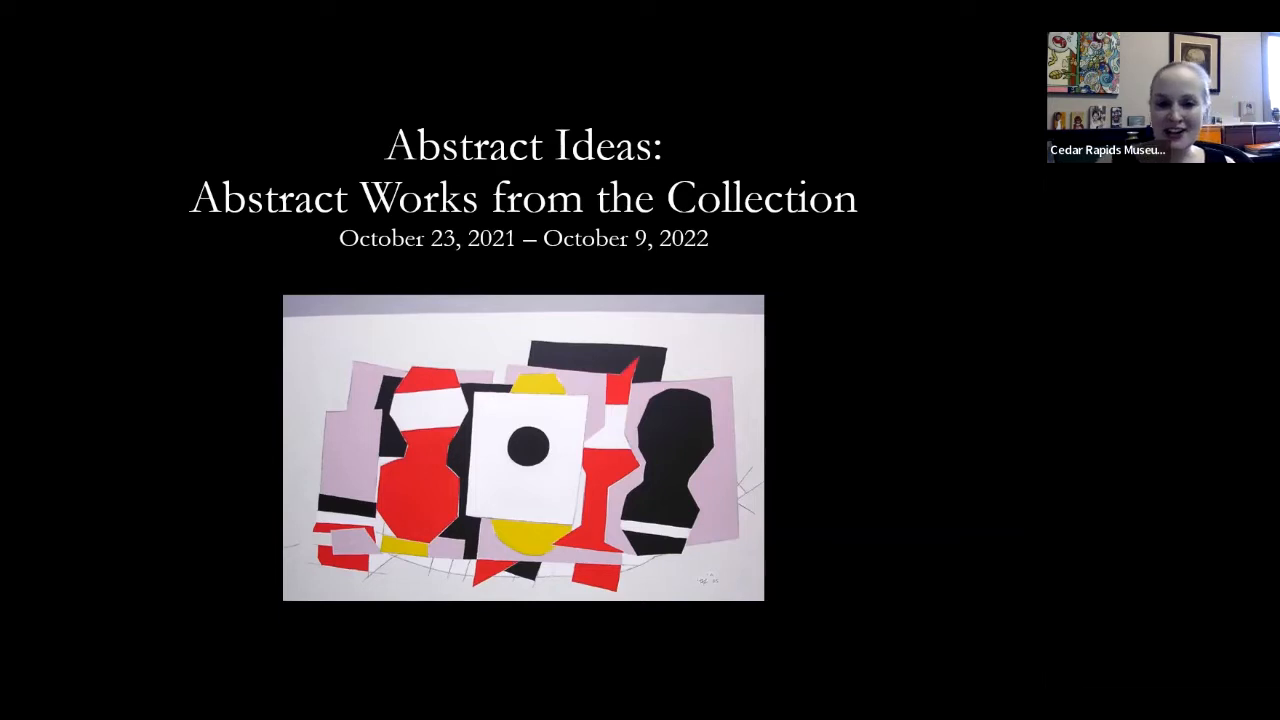
{"action": "key", "text": "Right"}
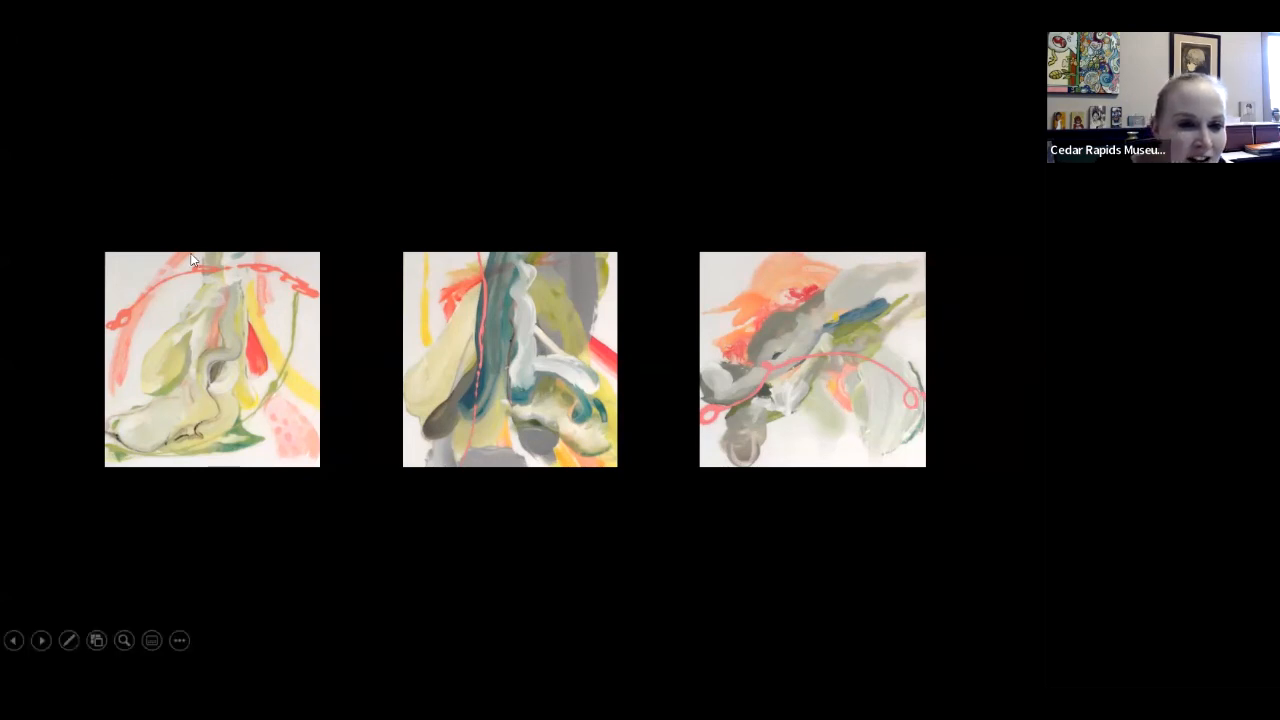
{"action": "mouse_move", "coordinate": [284, 288]}
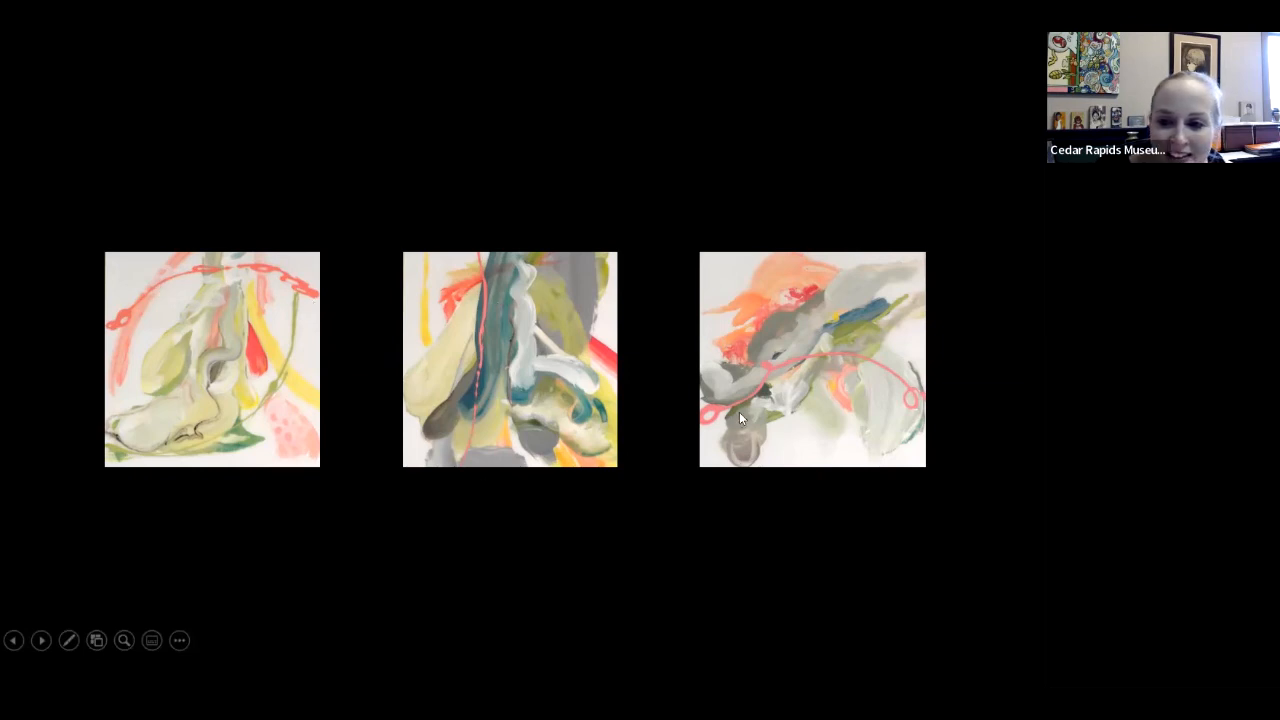
{"action": "mouse_move", "coordinate": [656, 468]}
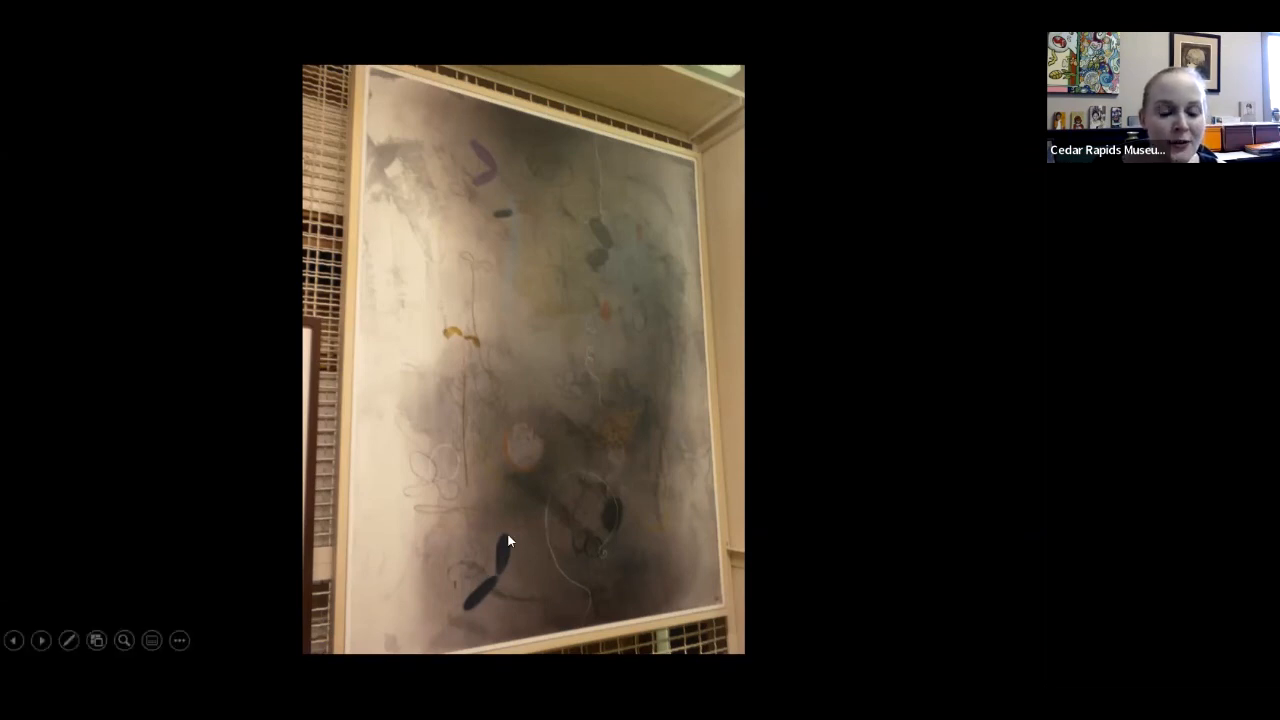
{"action": "mouse_move", "coordinate": [420, 220]}
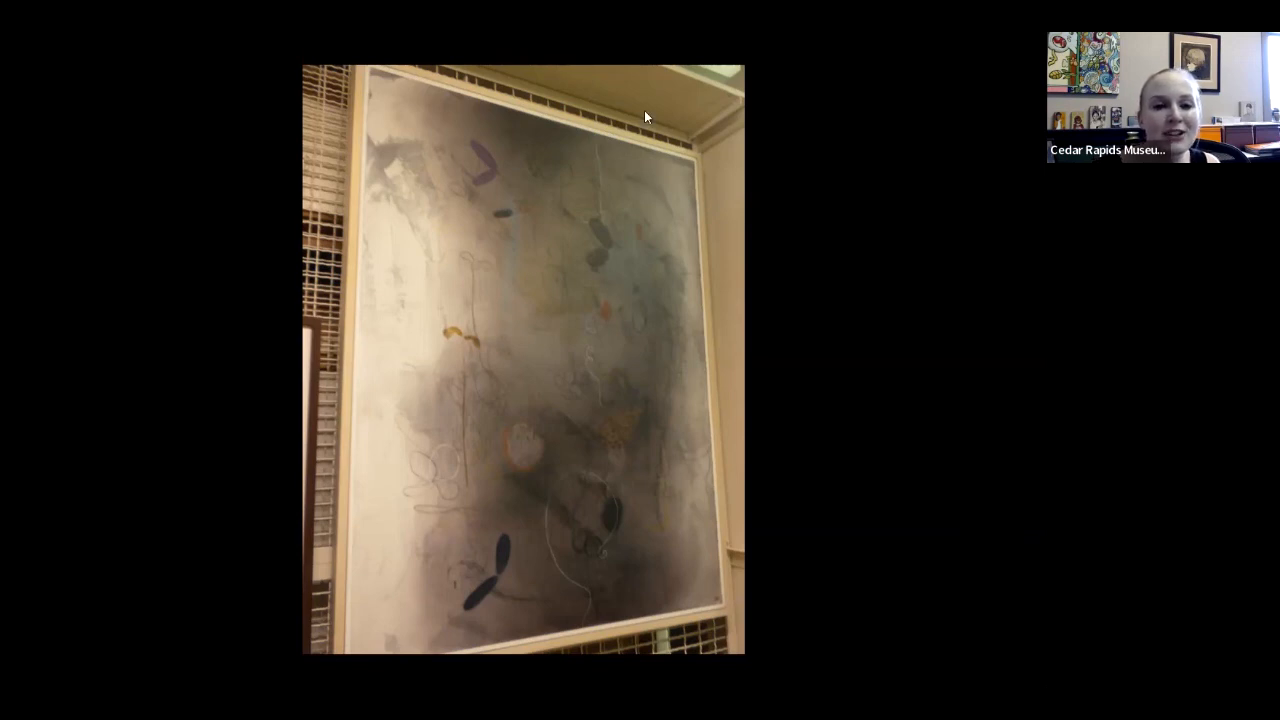
{"action": "mouse_move", "coordinate": [352, 64]}
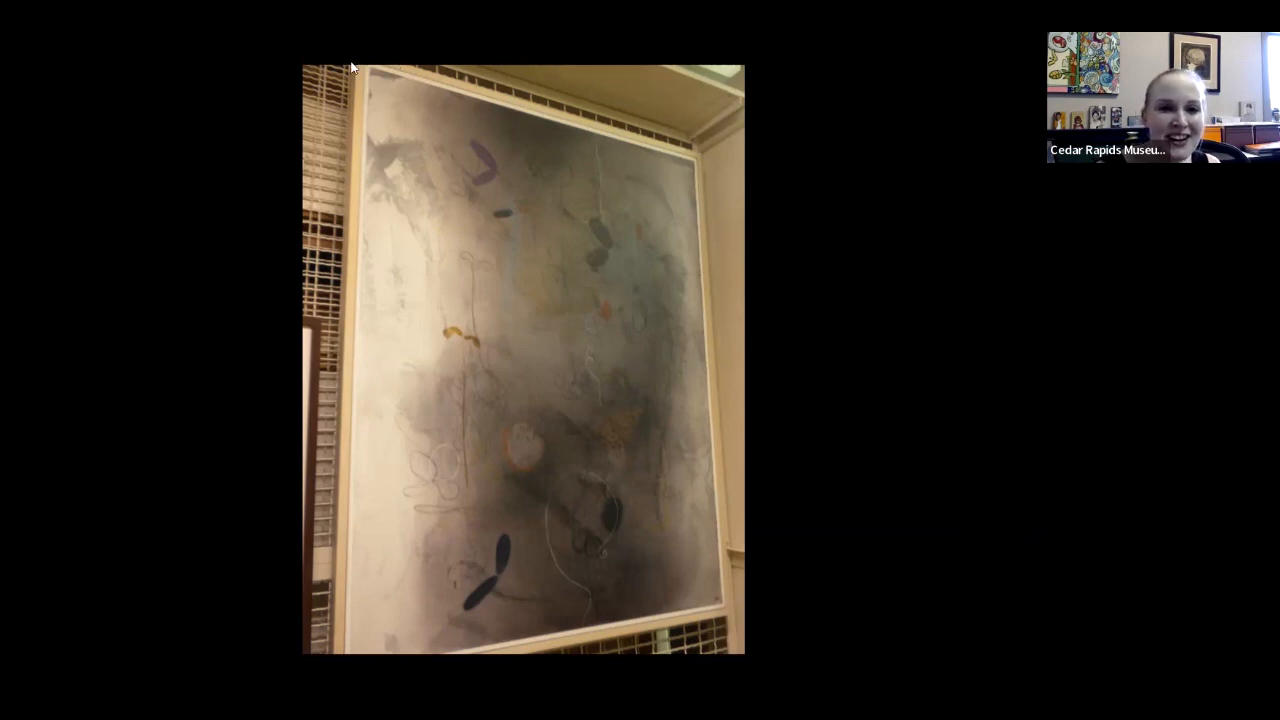